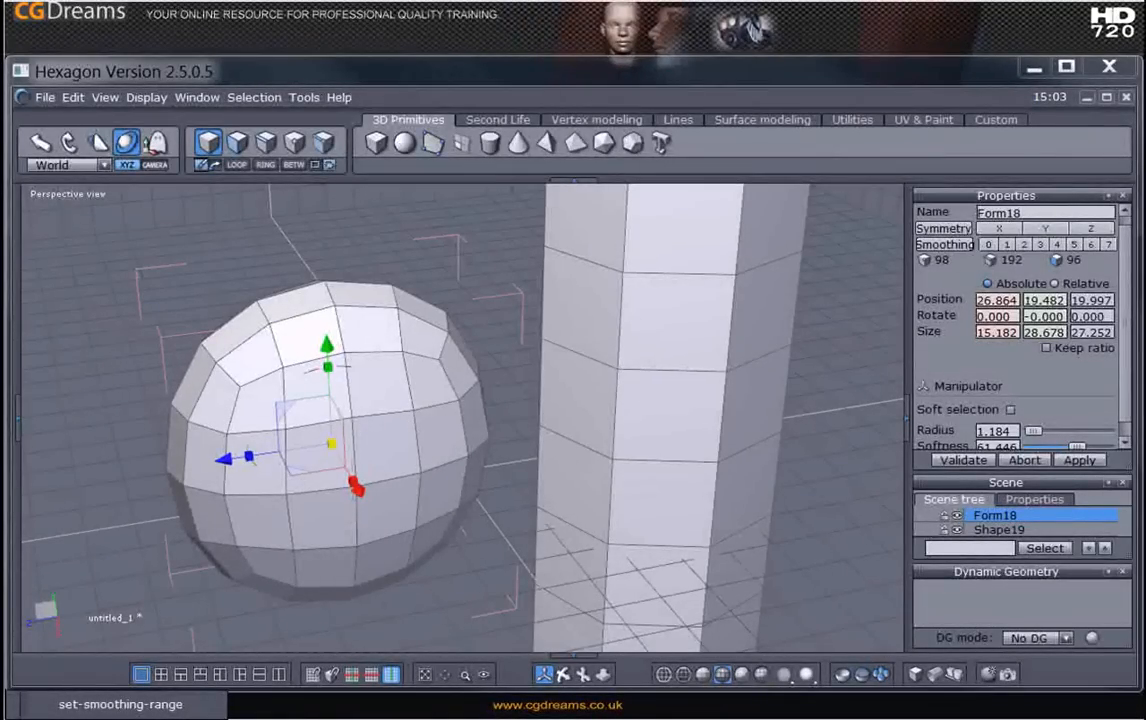
mouse_move(632, 462)
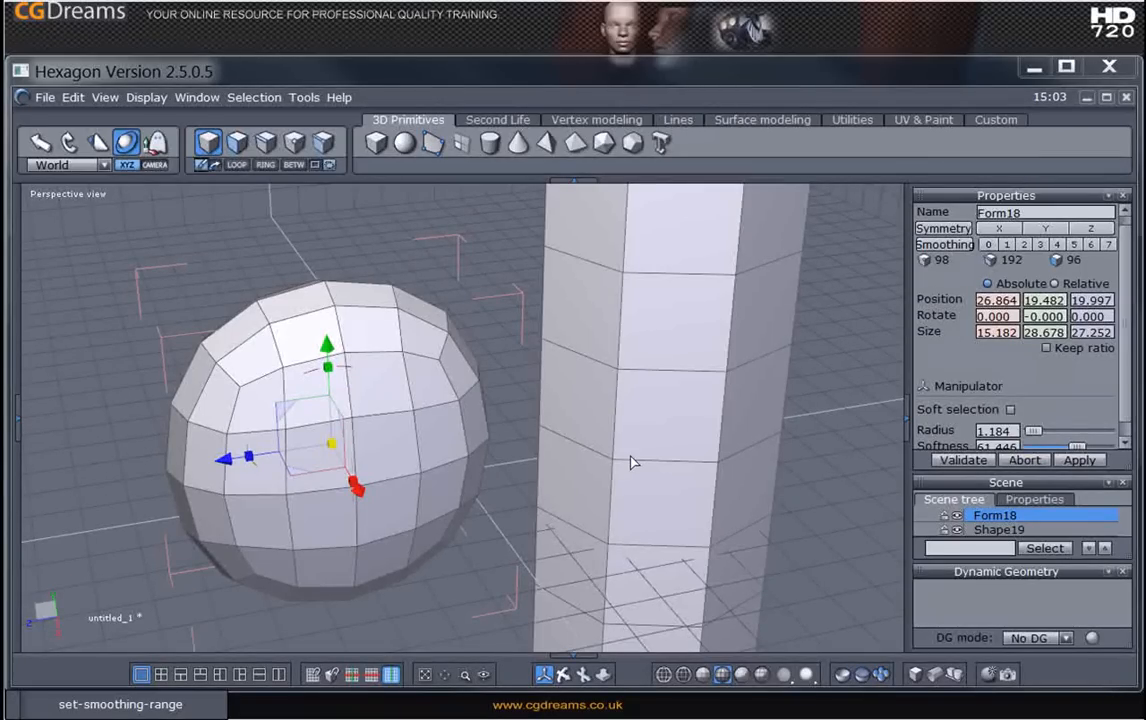
Select the tall octagonal column Shape19 in the perspective viewport
left_click(999, 529)
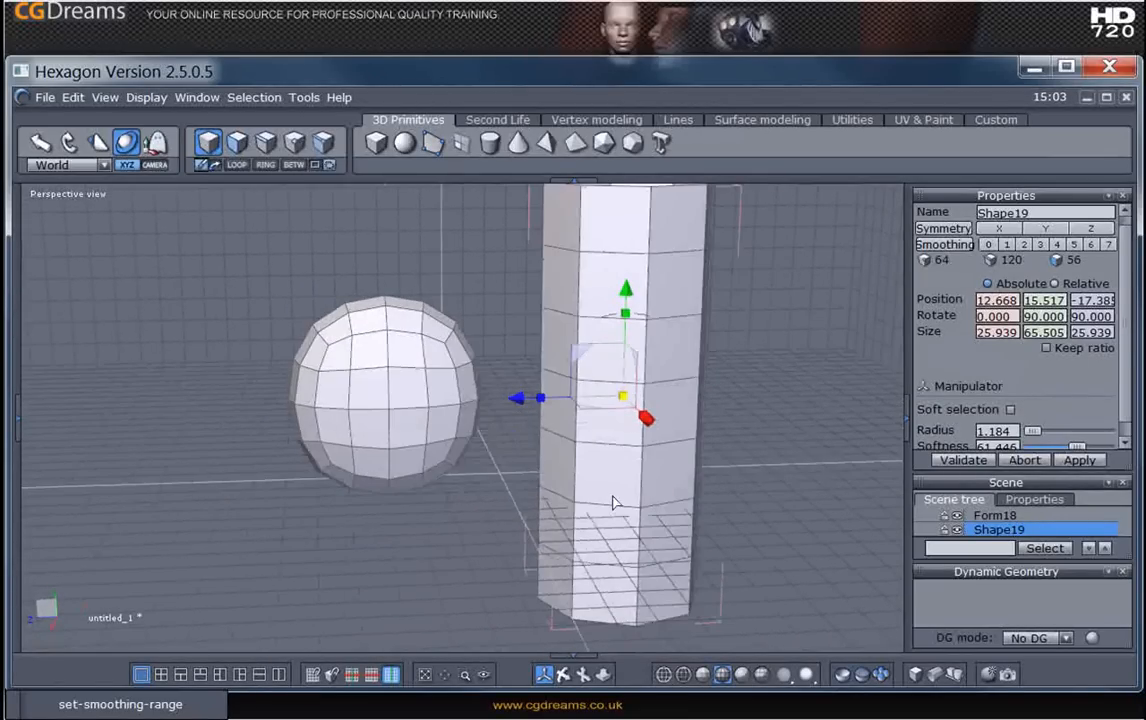
left_click(996, 514)
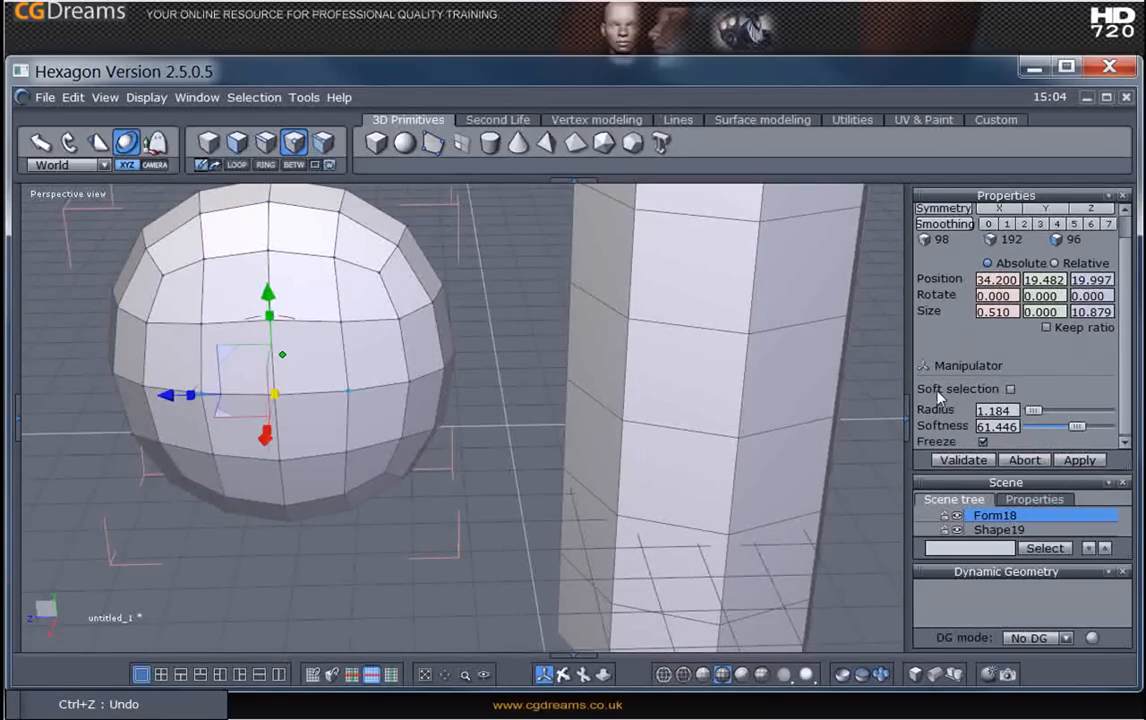
mouse_move(1011, 389)
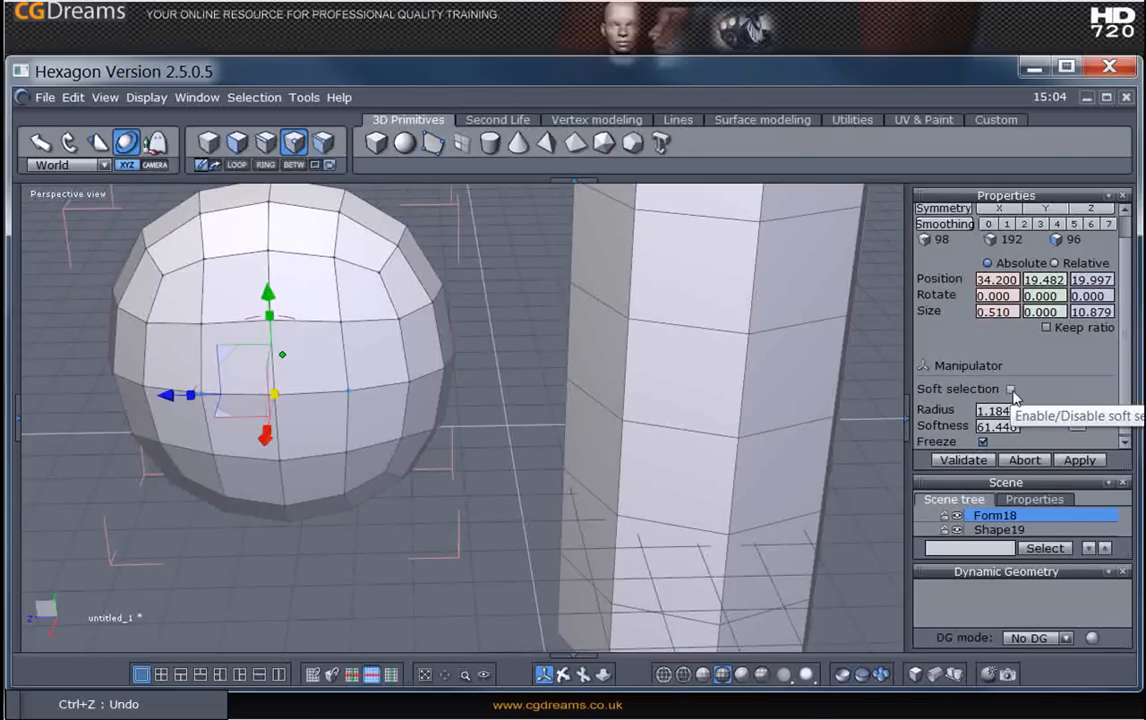
Enable soft selection for the sphere's chosen points and orbit the view around the sphere
left_click(1010, 389)
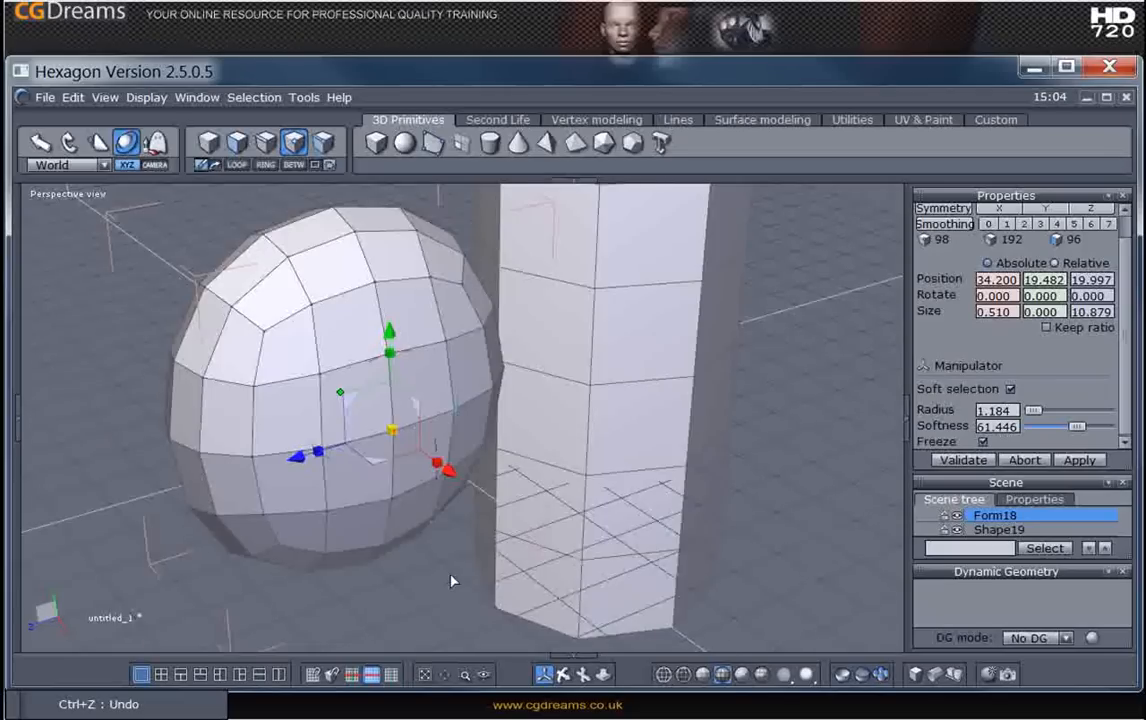
left_click_drag(450, 580, 385, 510)
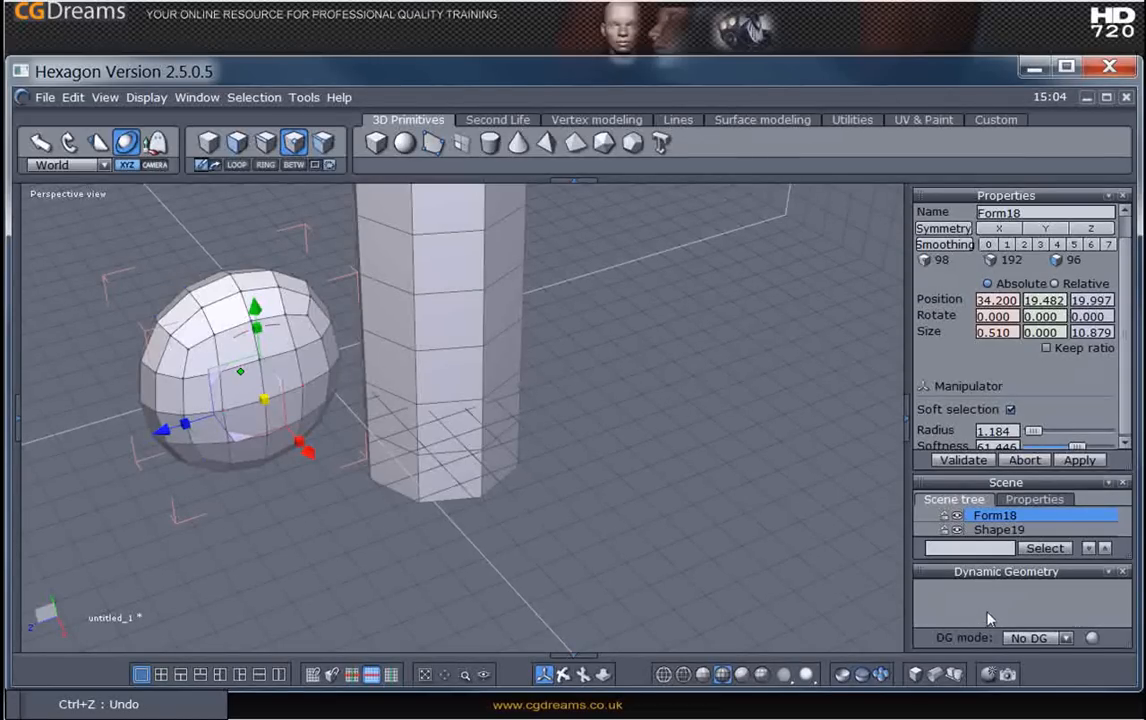
Set soft selection radius to 11.844, then 4.493, and pull the points toward the column
left_click(961, 459)
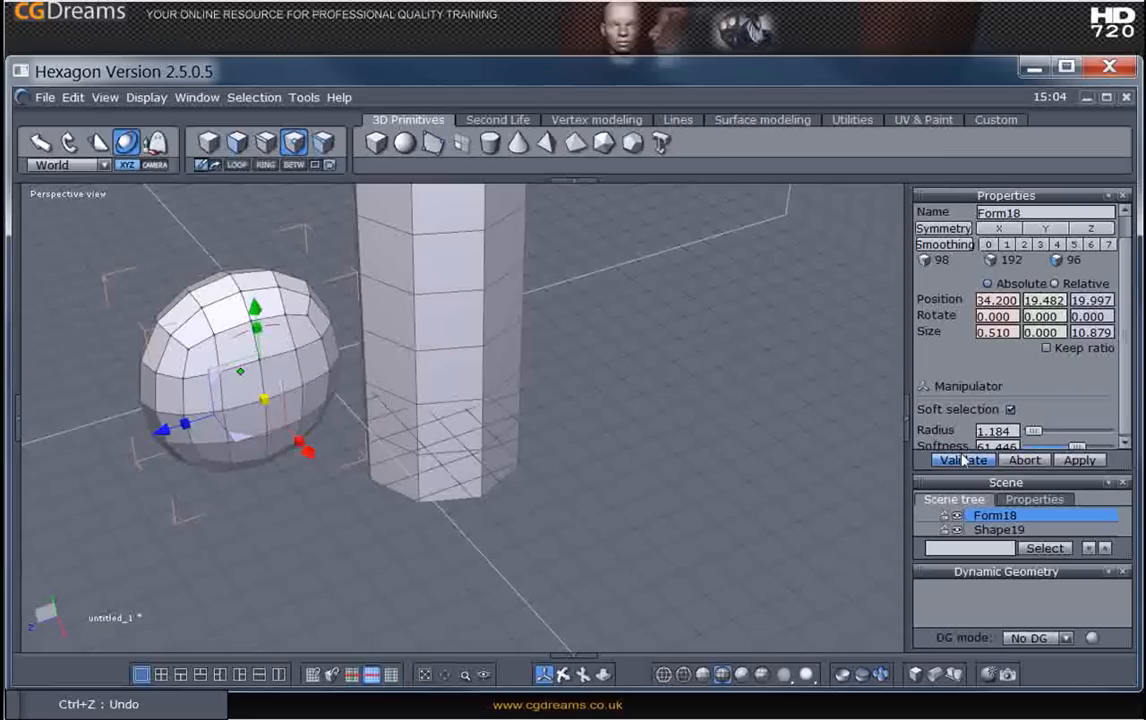
left_click(962, 459)
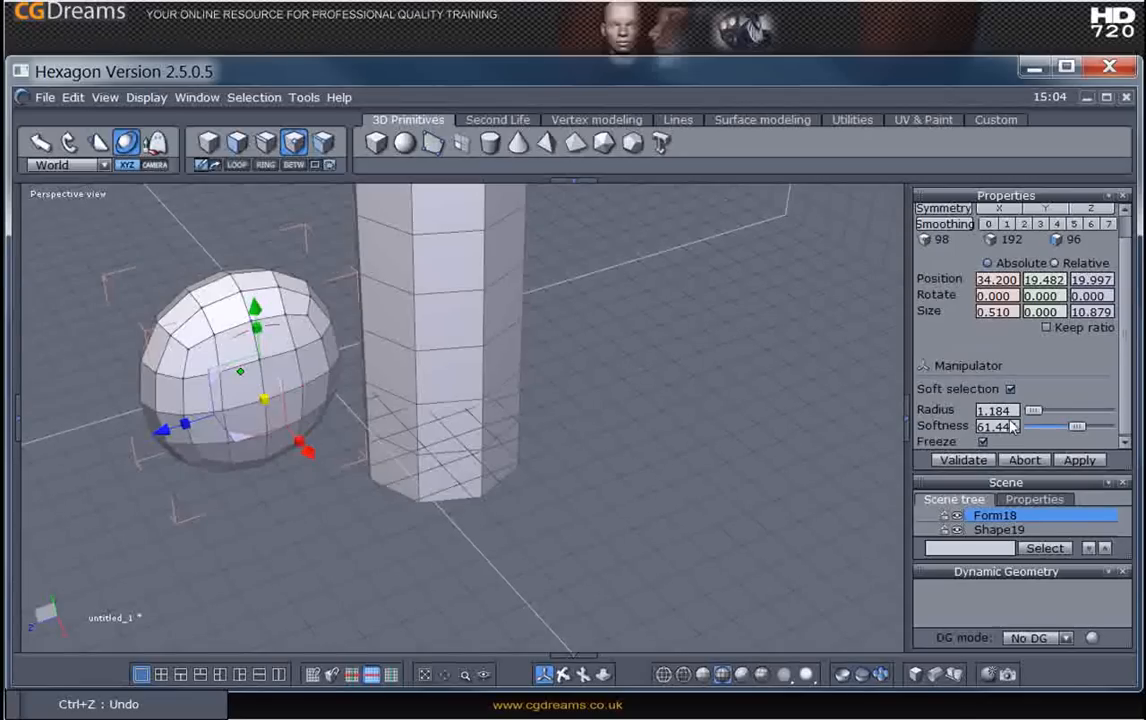
left_click_drag(1033, 410, 1060, 410)
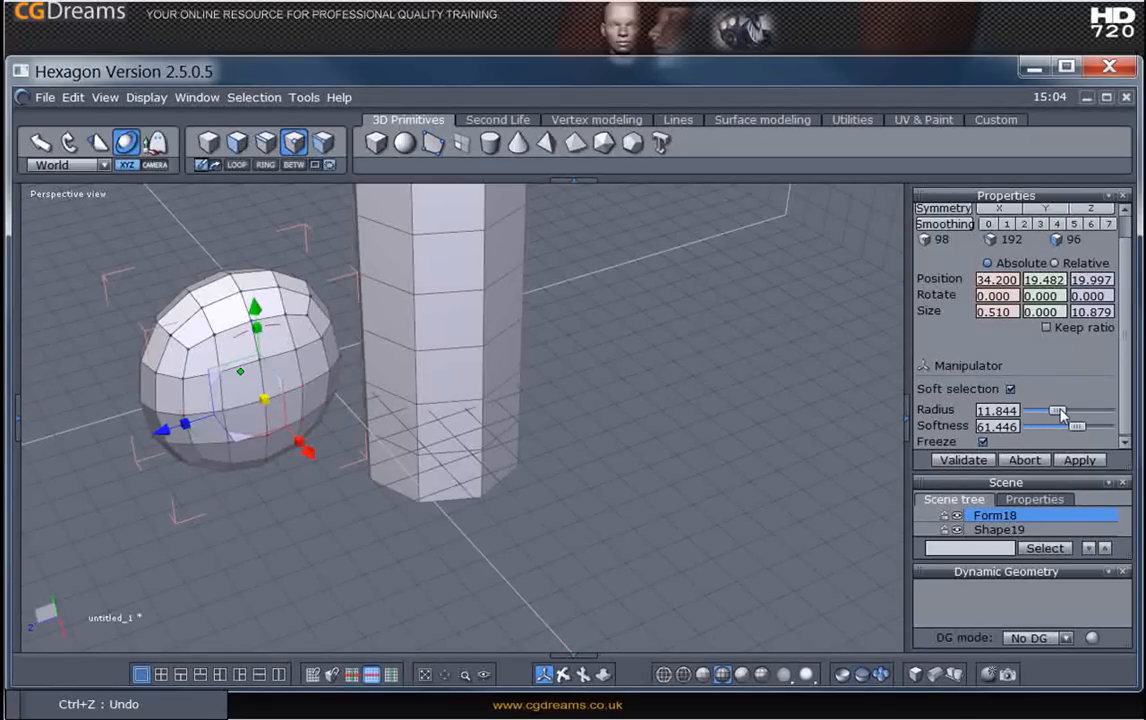
left_click_drag(1062, 411, 1048, 411)
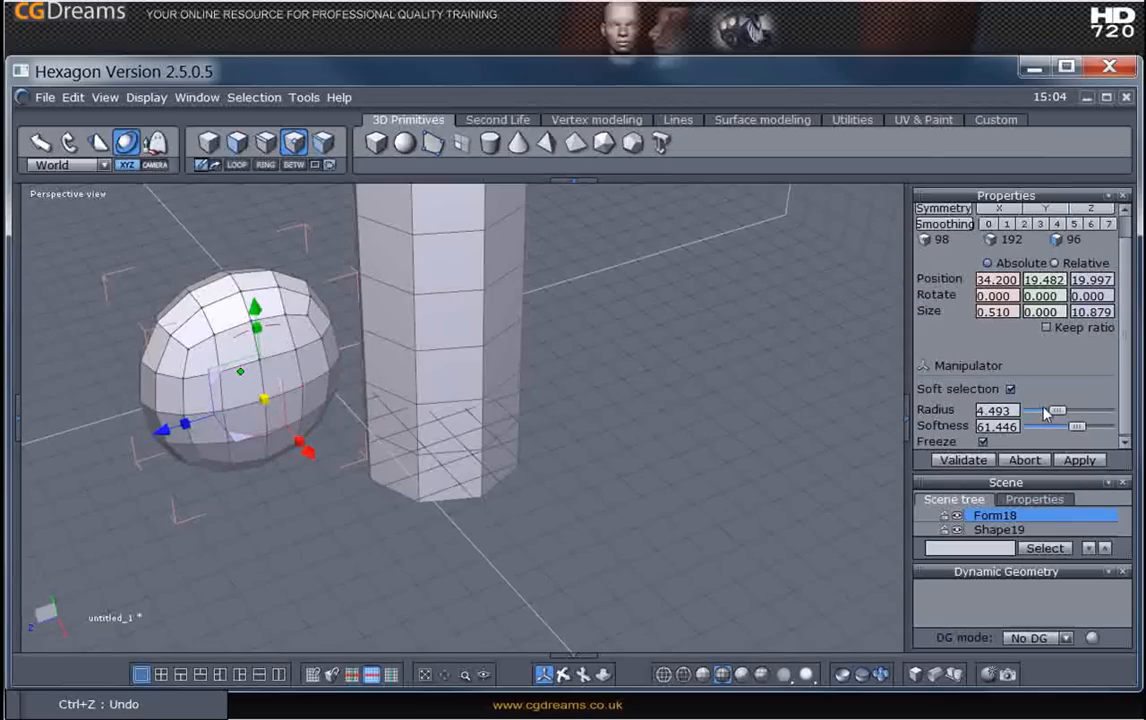
left_click_drag(1055, 410, 1045, 410)
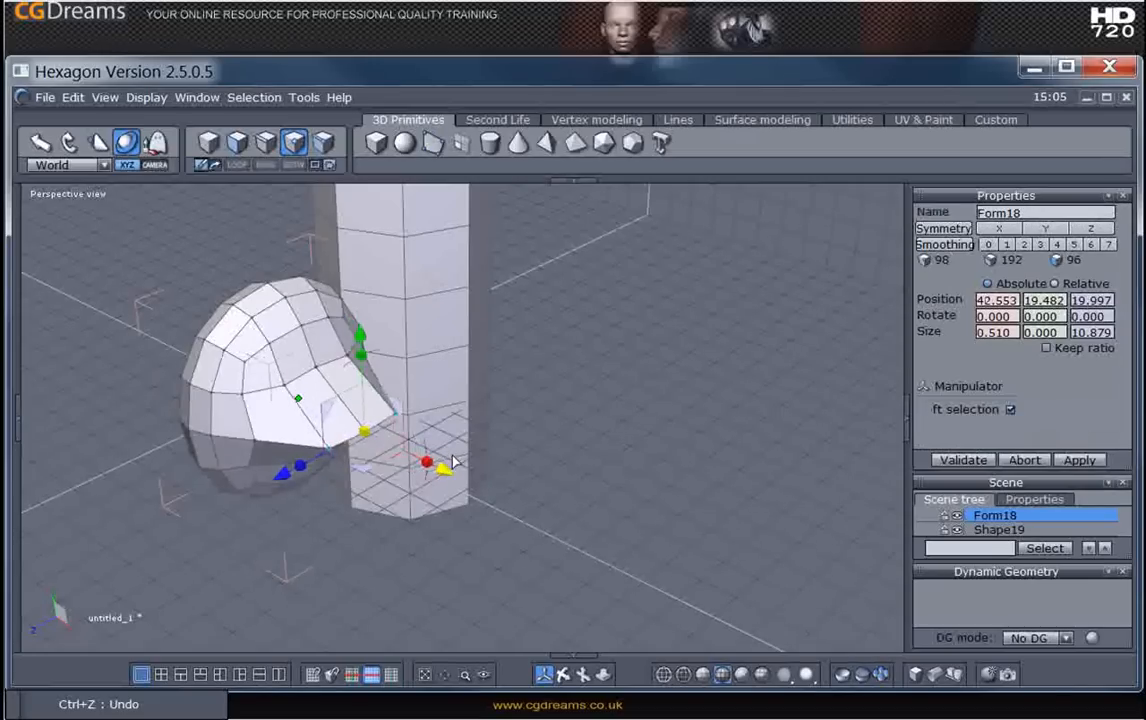
Push the chosen sphere points further toward the column
left_click(1010, 409)
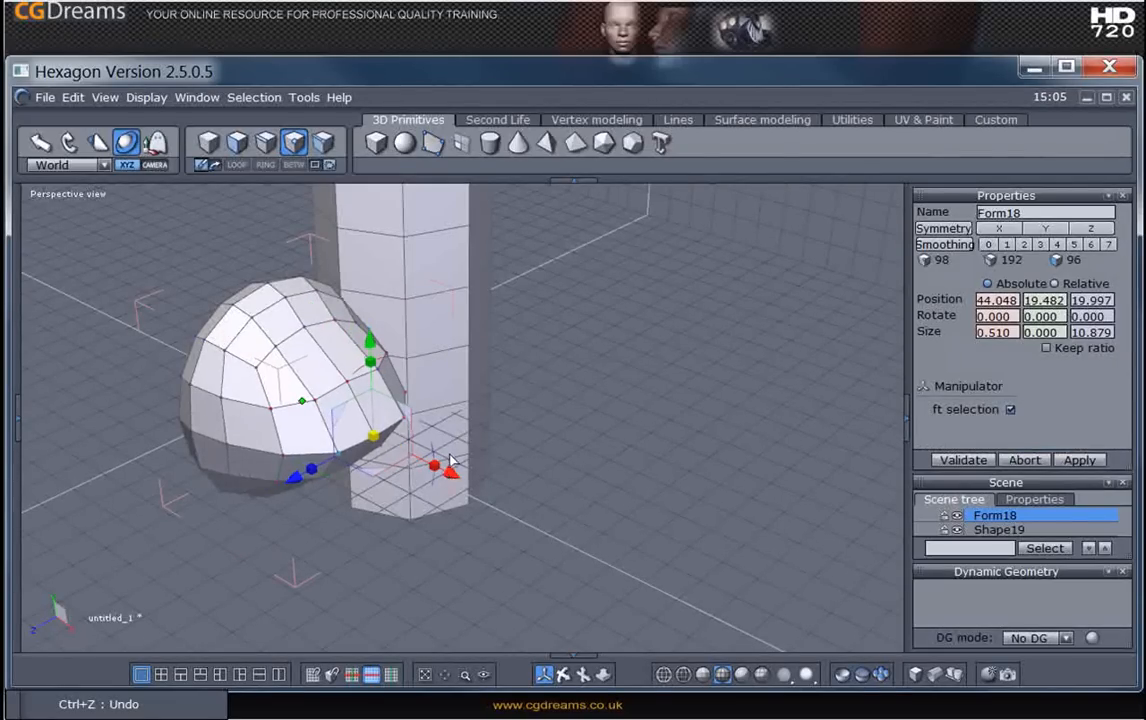
left_click_drag(433, 465, 560, 360)
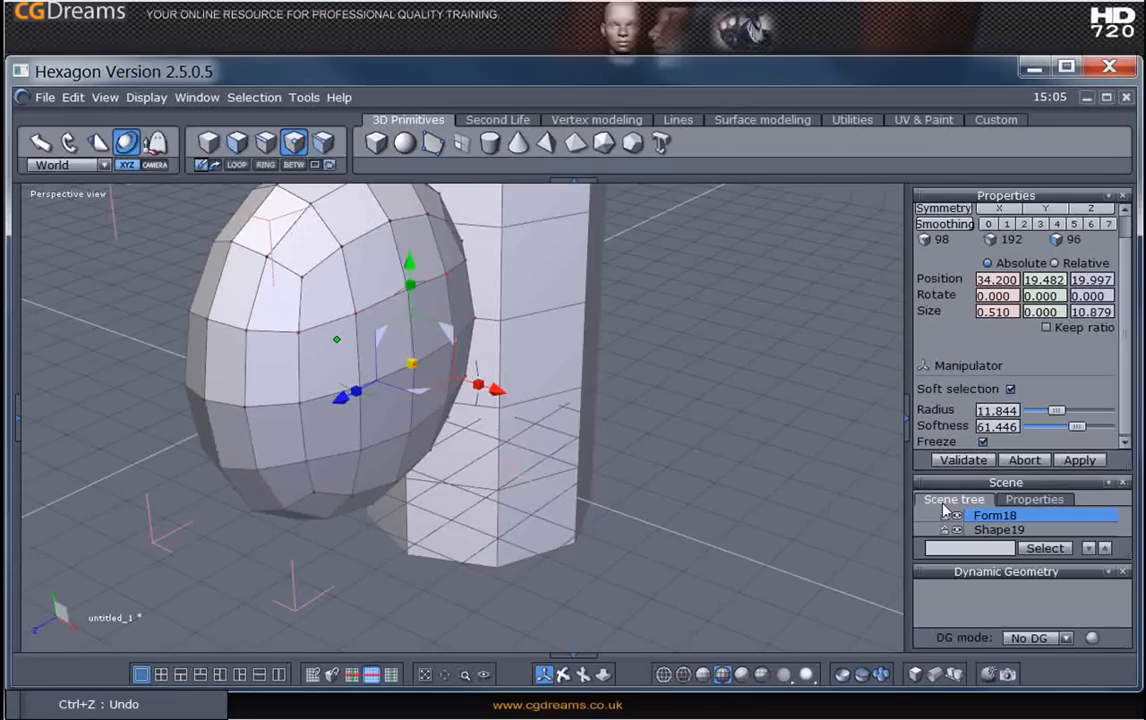
Lower soft selection softness to 24.096, then raise it to 75.904
left_click_drag(1078, 426, 1048, 426)
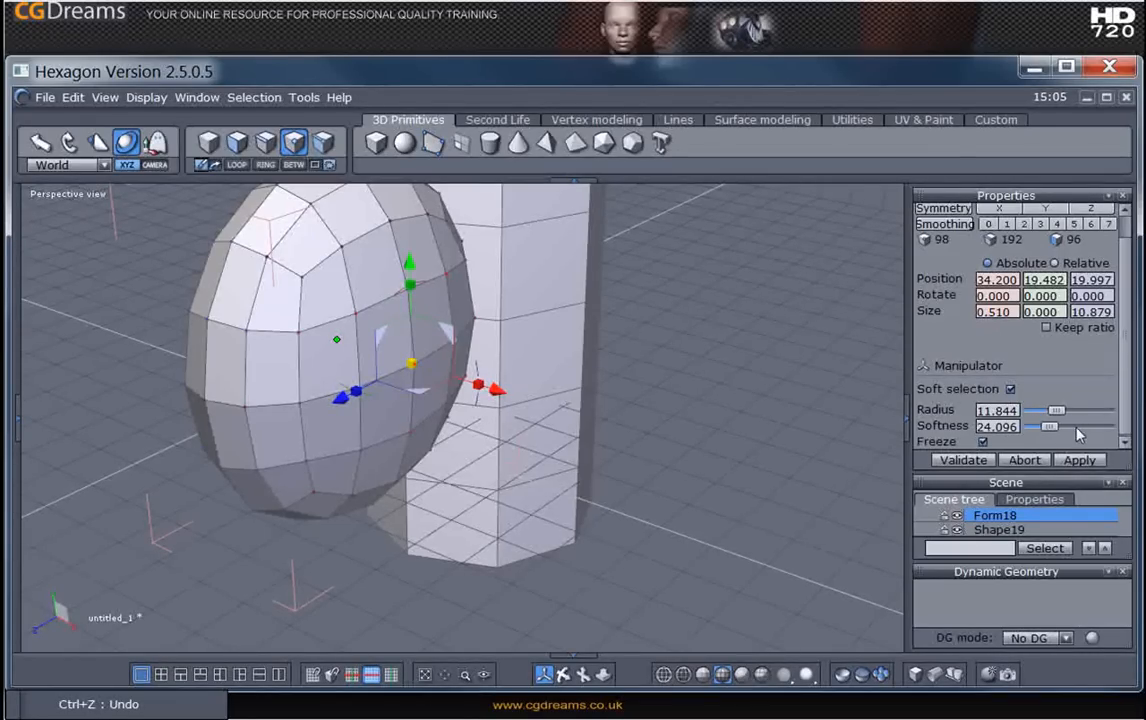
left_click_drag(1047, 427, 1088, 427)
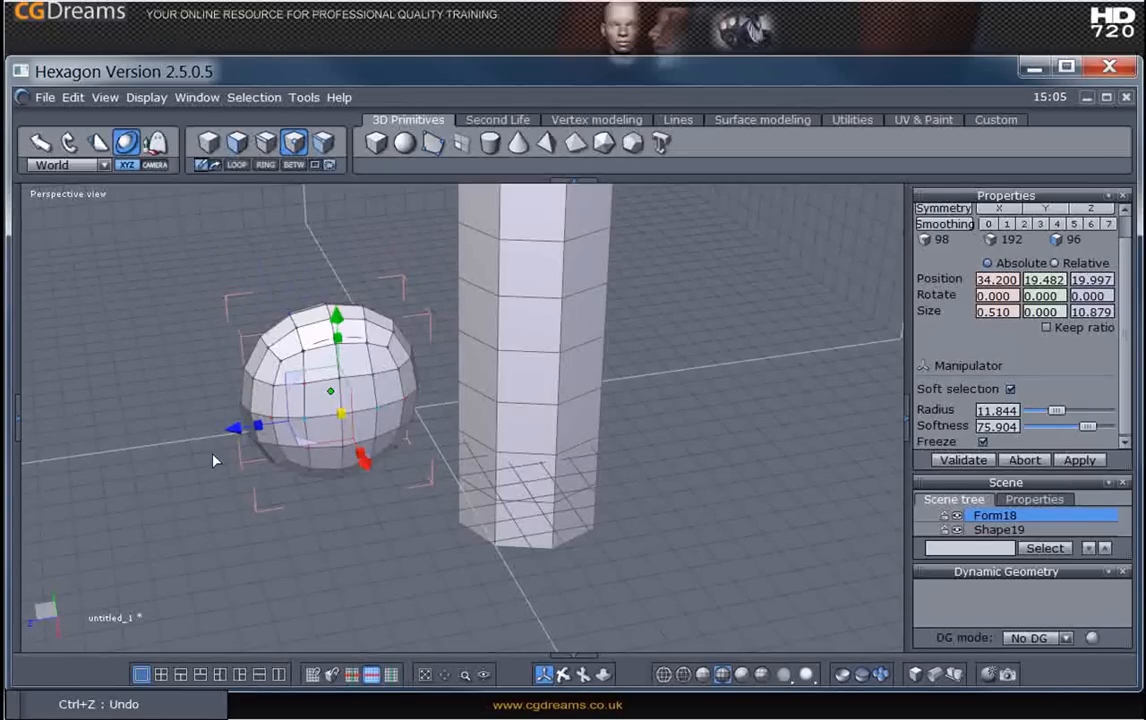
mouse_move(310, 393)
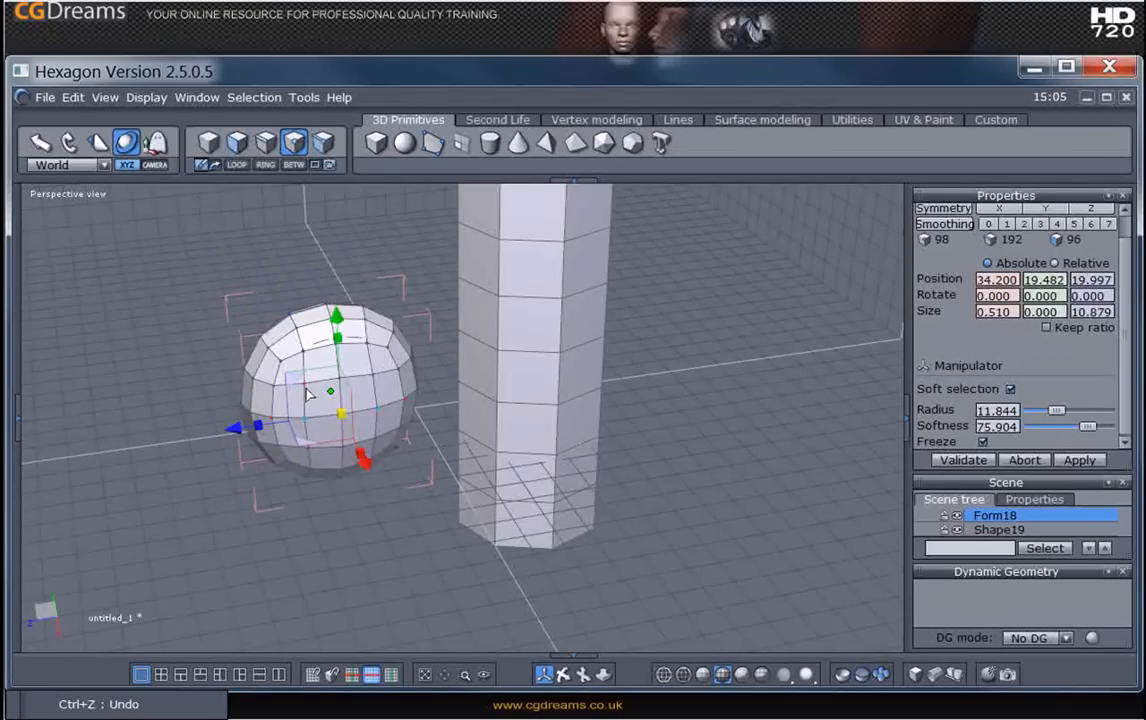